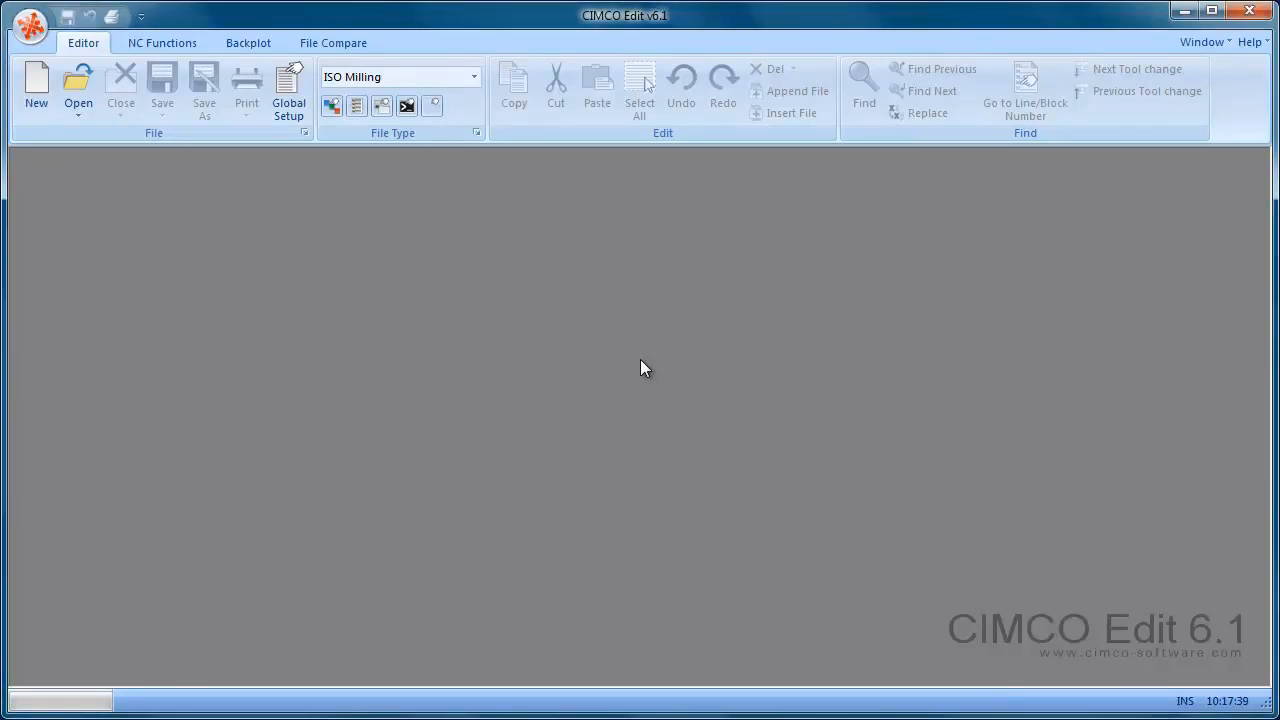
mouse_move(380, 276)
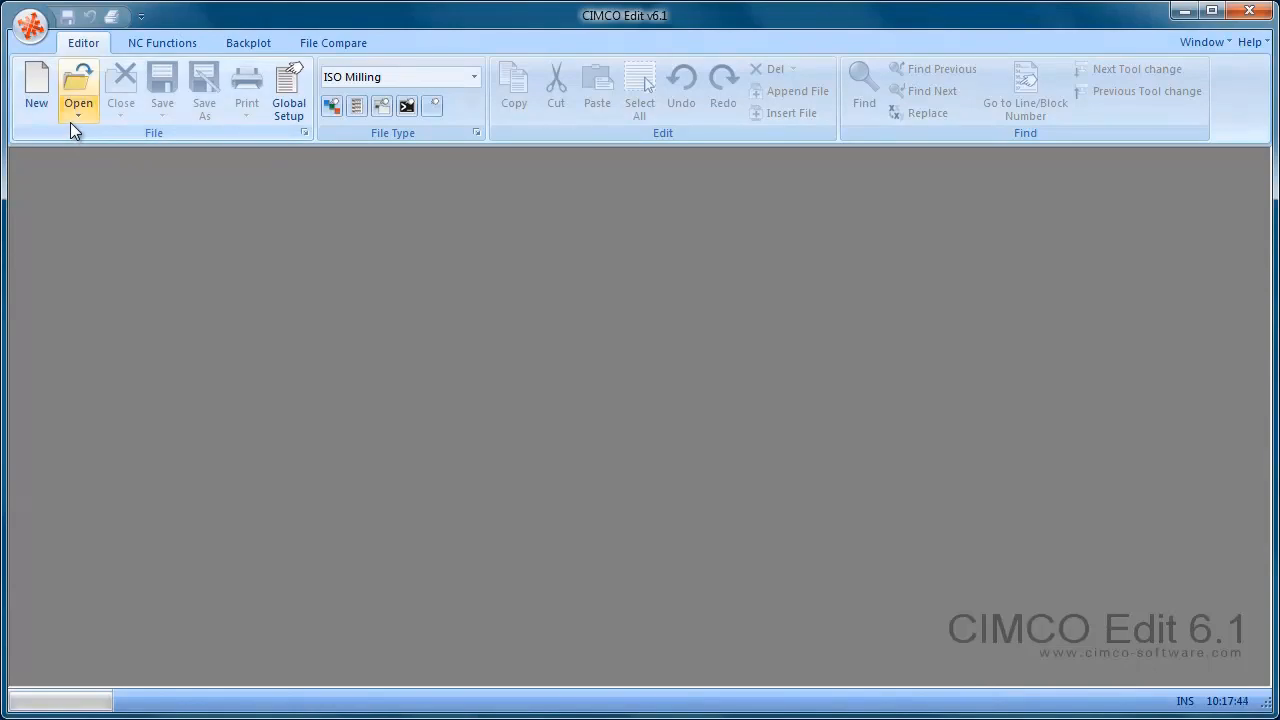
Open the recent 2DEX2.NC milling program and bring up the backplot tools
left_click(78, 116)
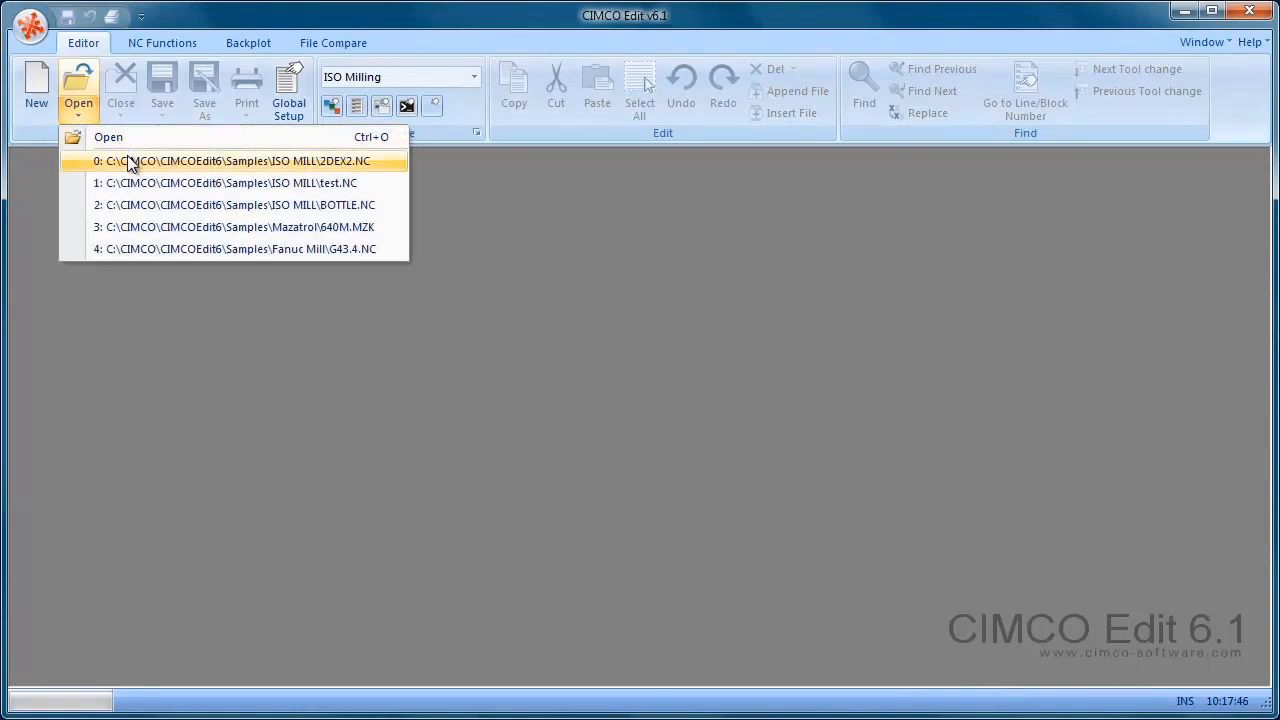
left_click(236, 160)
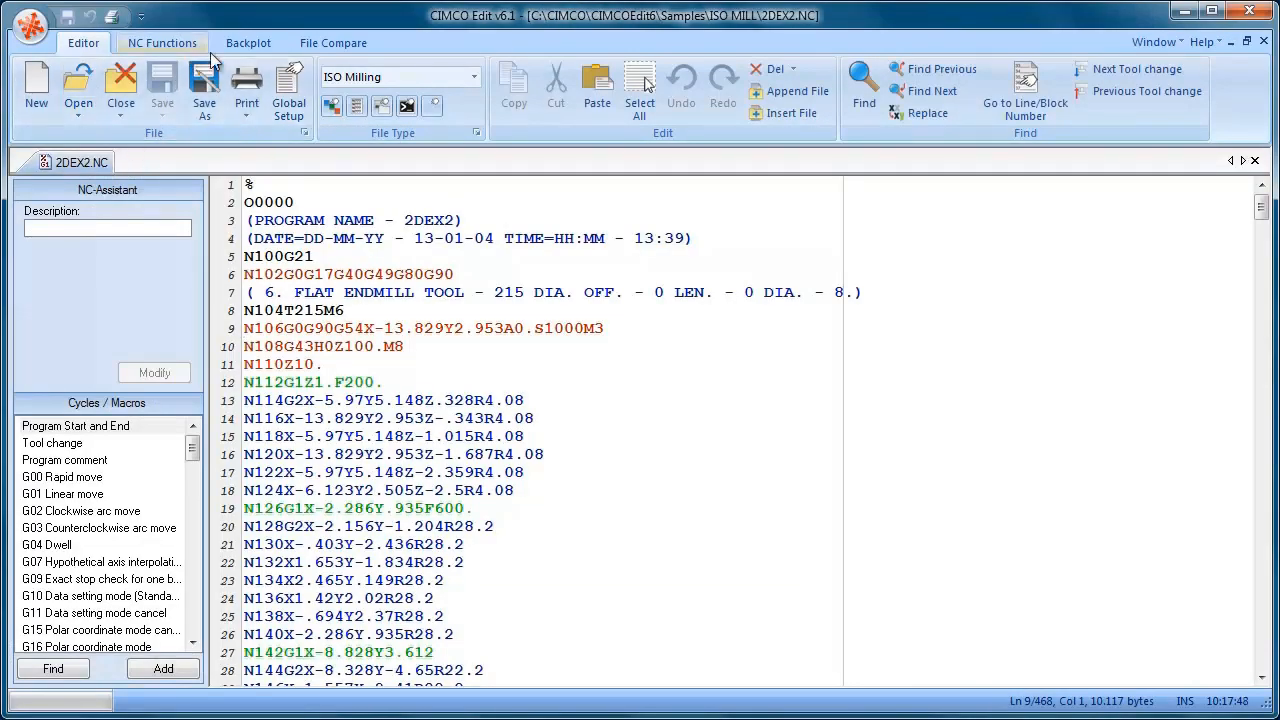
left_click(248, 42)
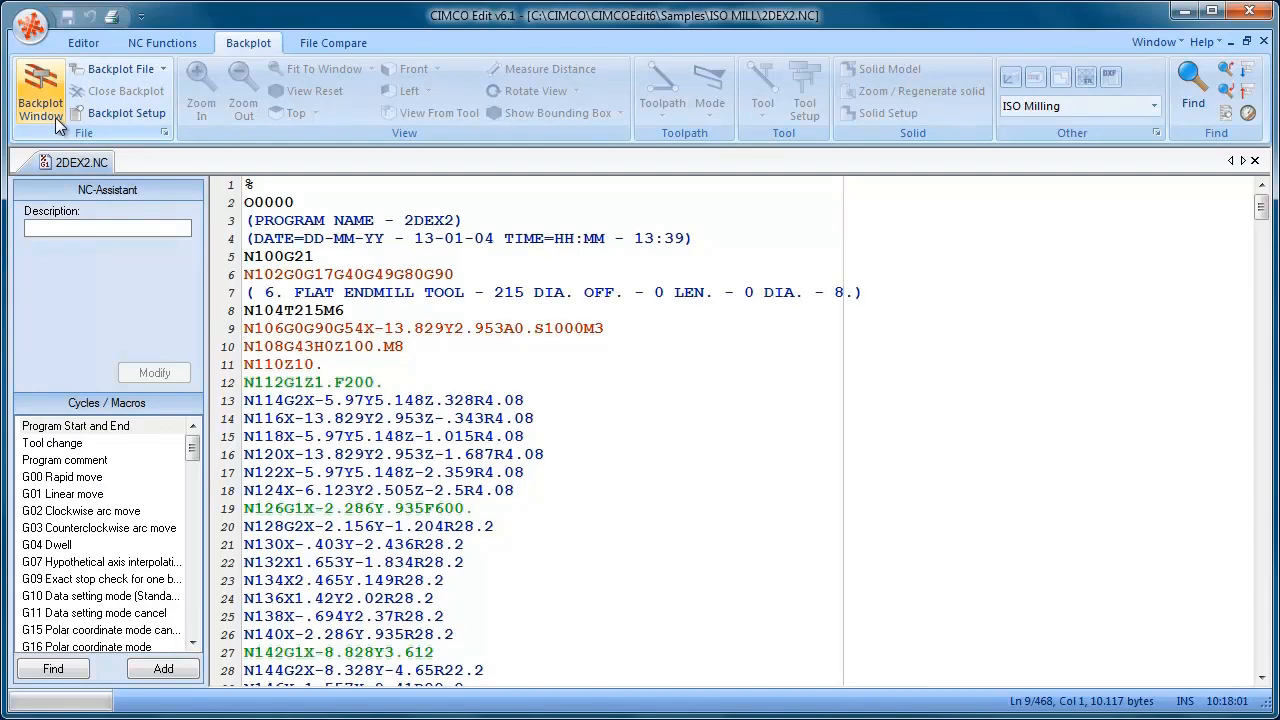
Show the 3D backplot beside the code and run the toolpath simulation past line 250
left_click(40, 90)
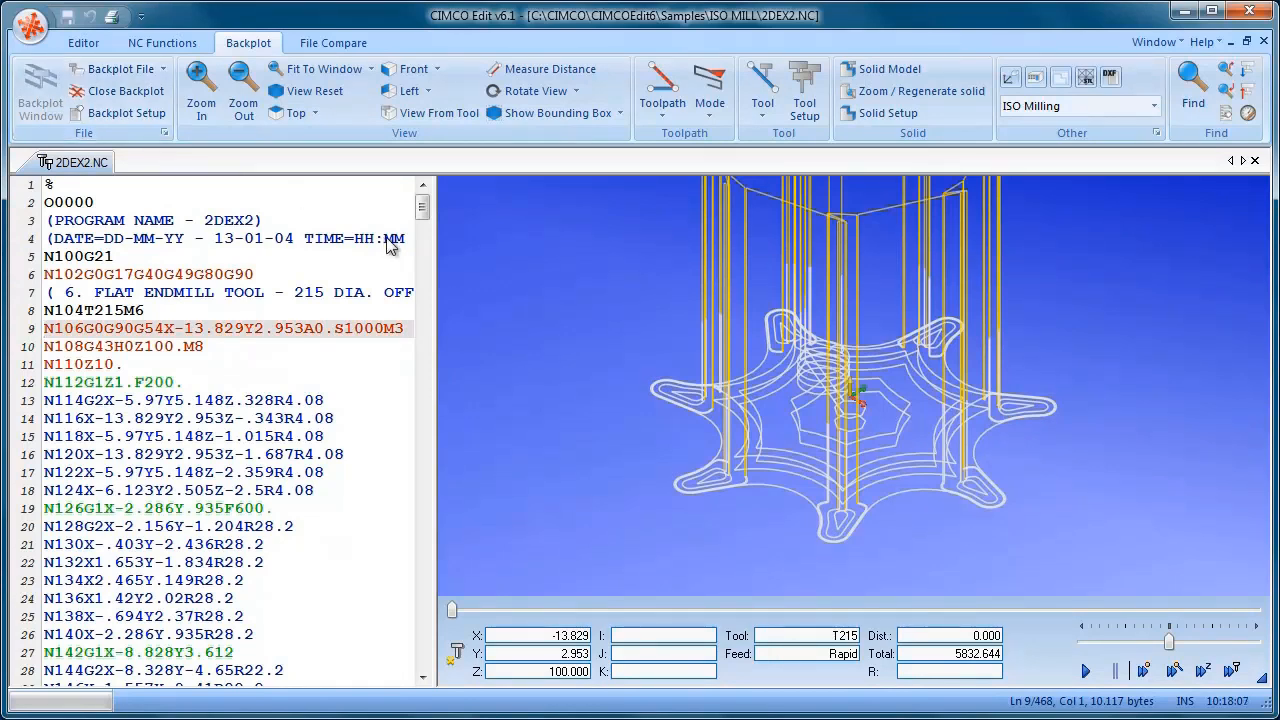
mouse_move(1036, 478)
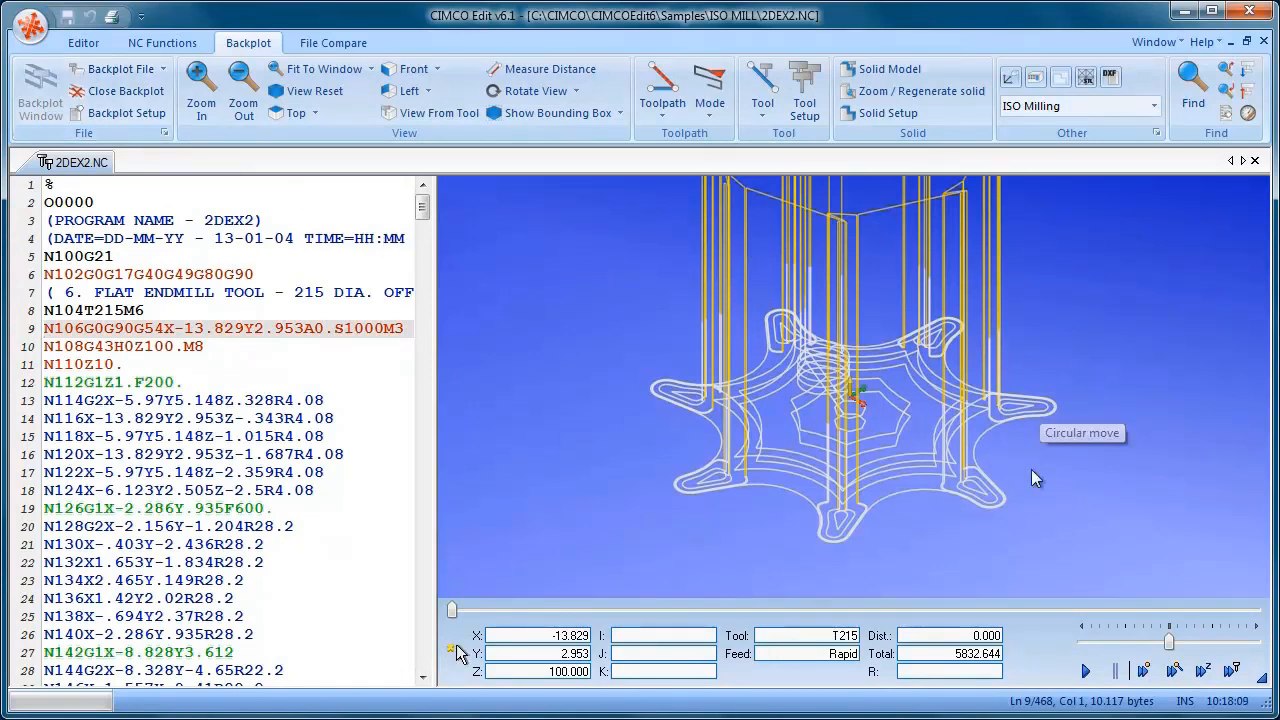
mouse_move(1048, 458)
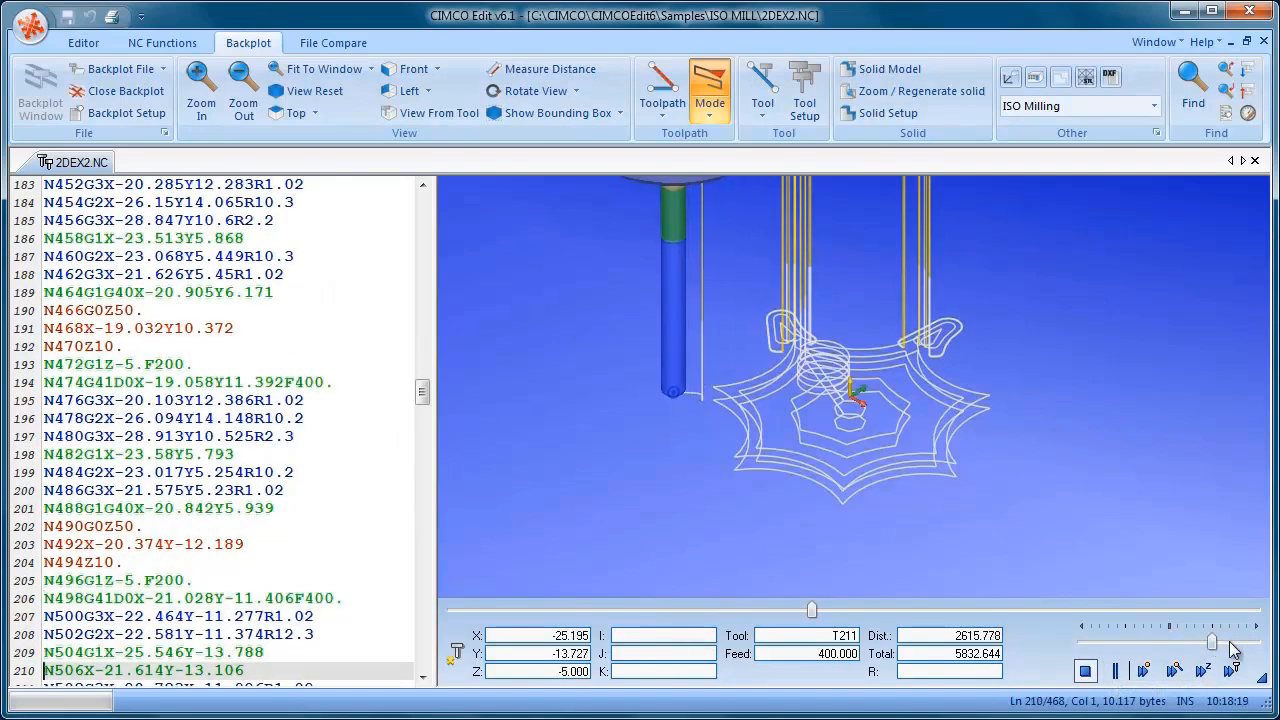
left_click(1230, 650)
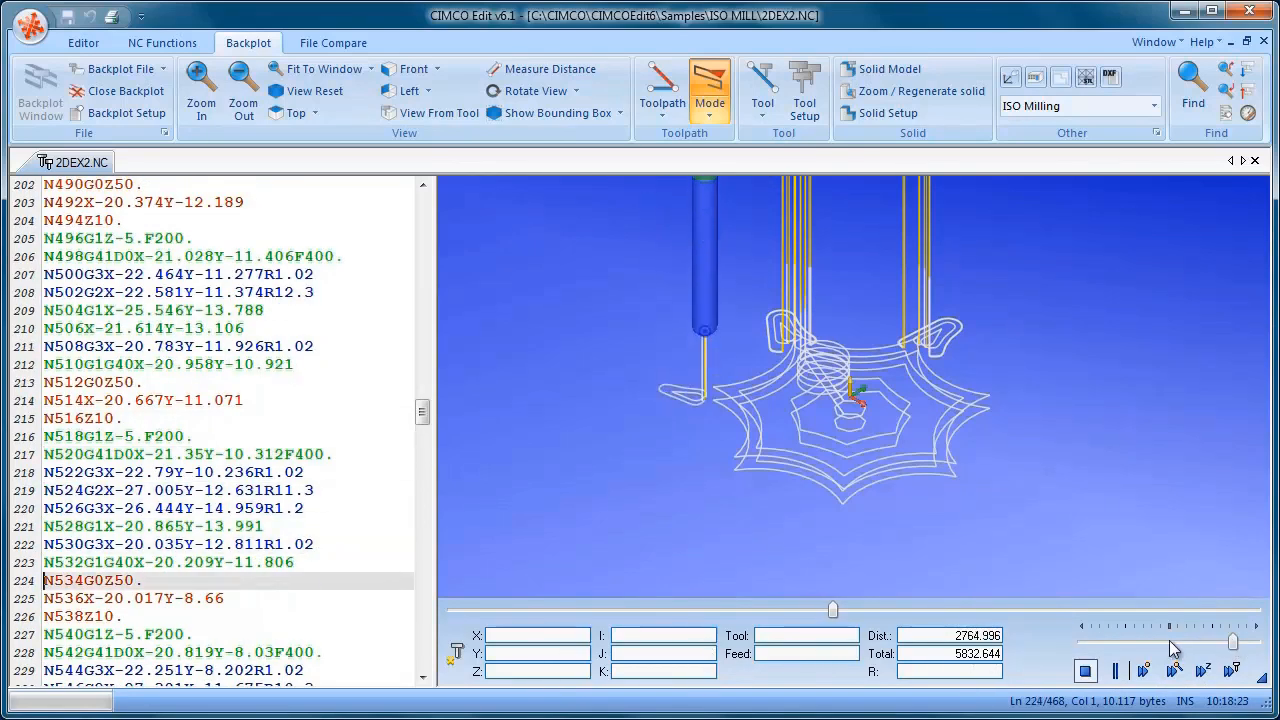
left_click(1084, 670)
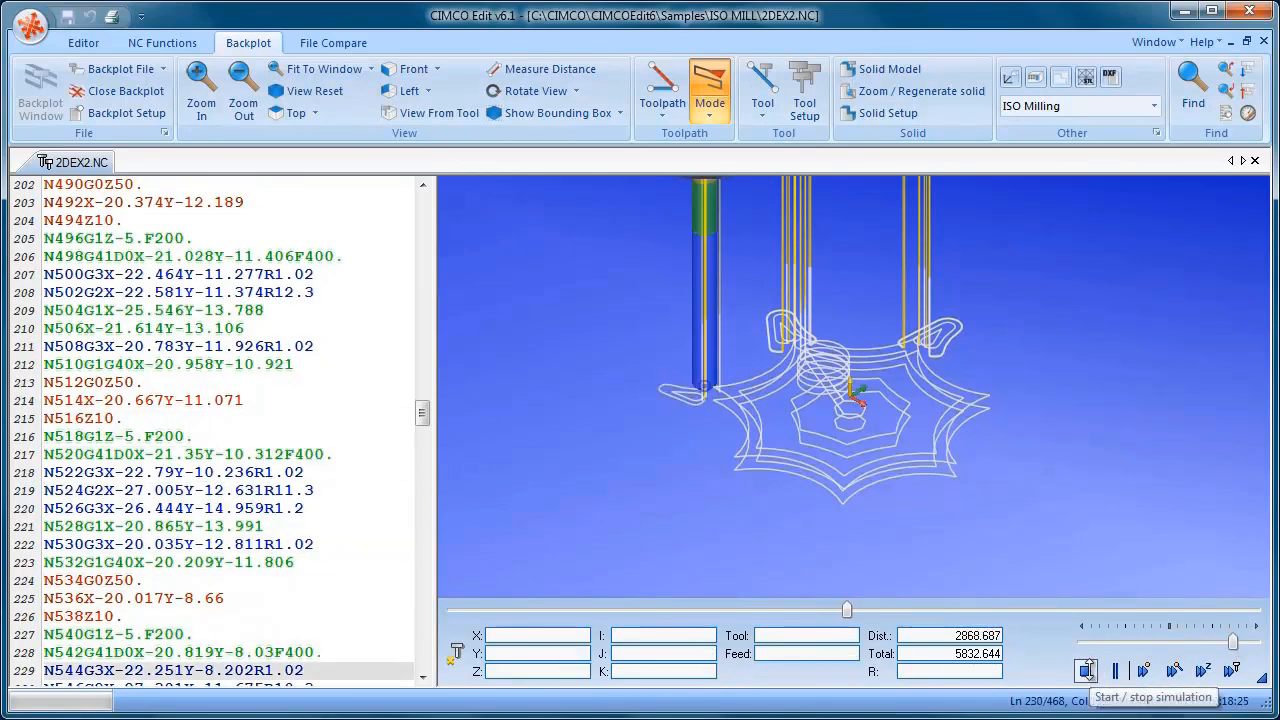
left_click(1116, 670)
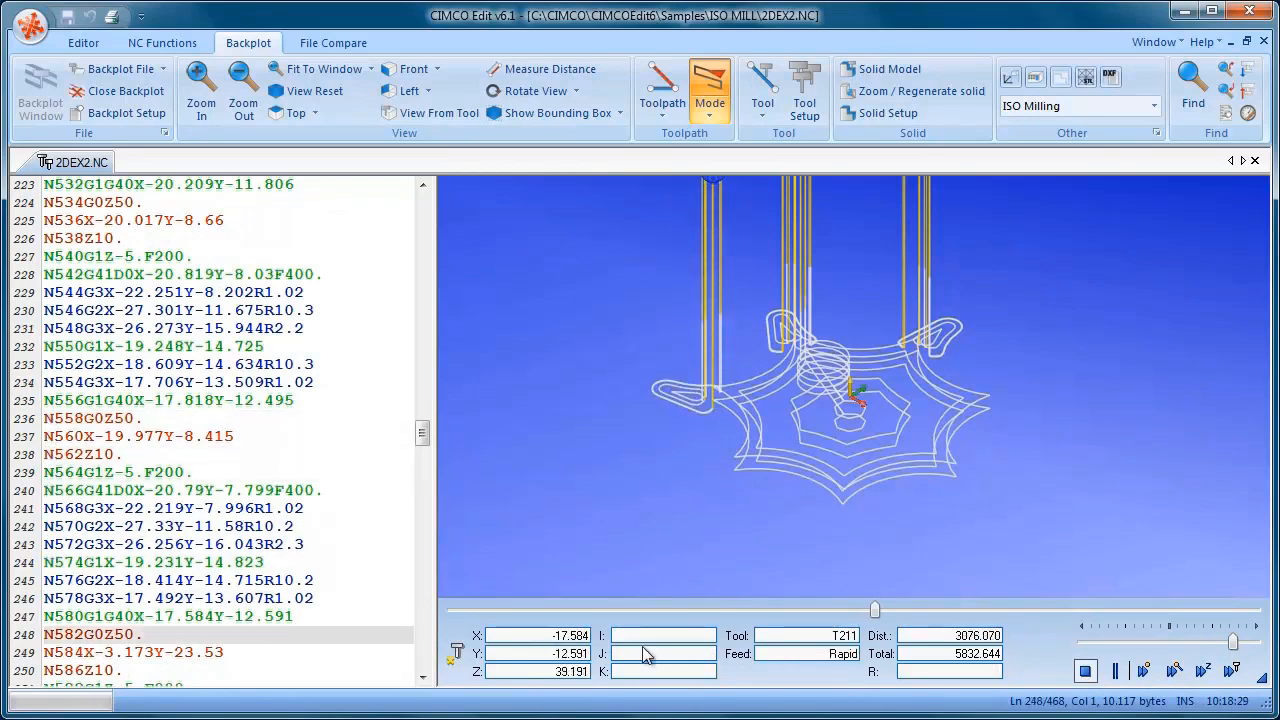
left_click(1084, 670)
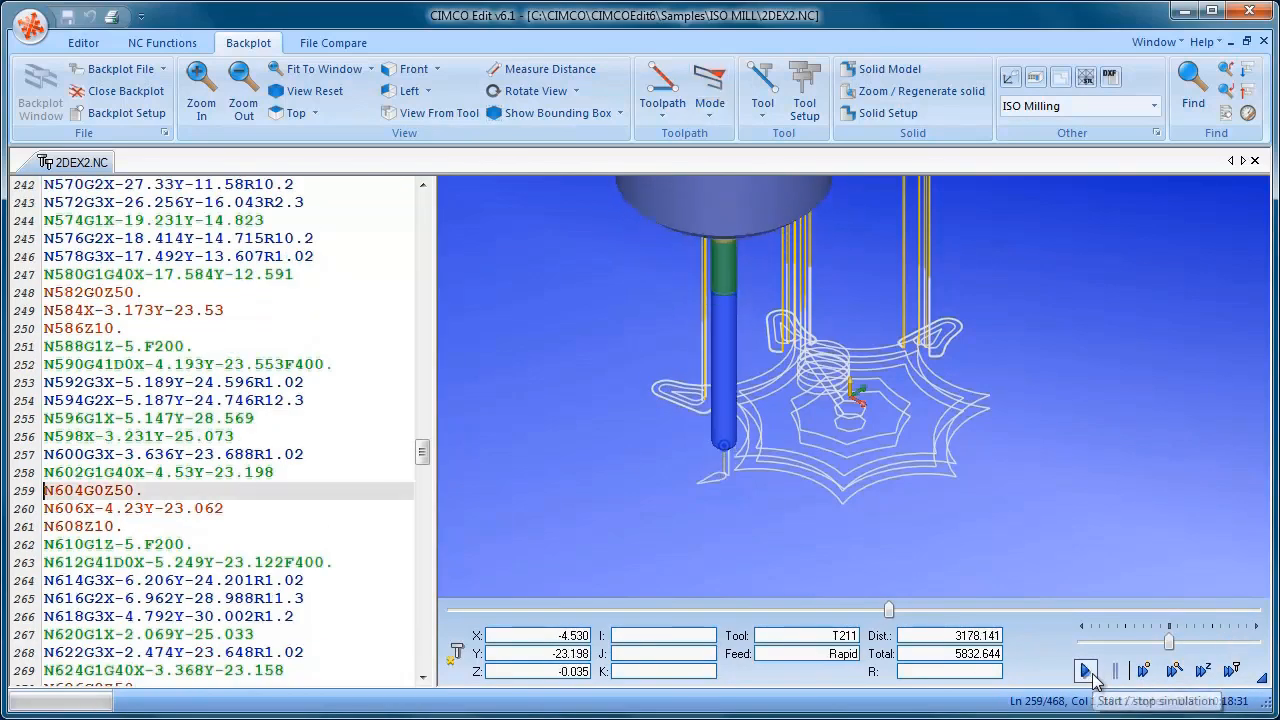
Resume the simulation and halt it on a circular move along the outer star contour
left_click(1084, 670)
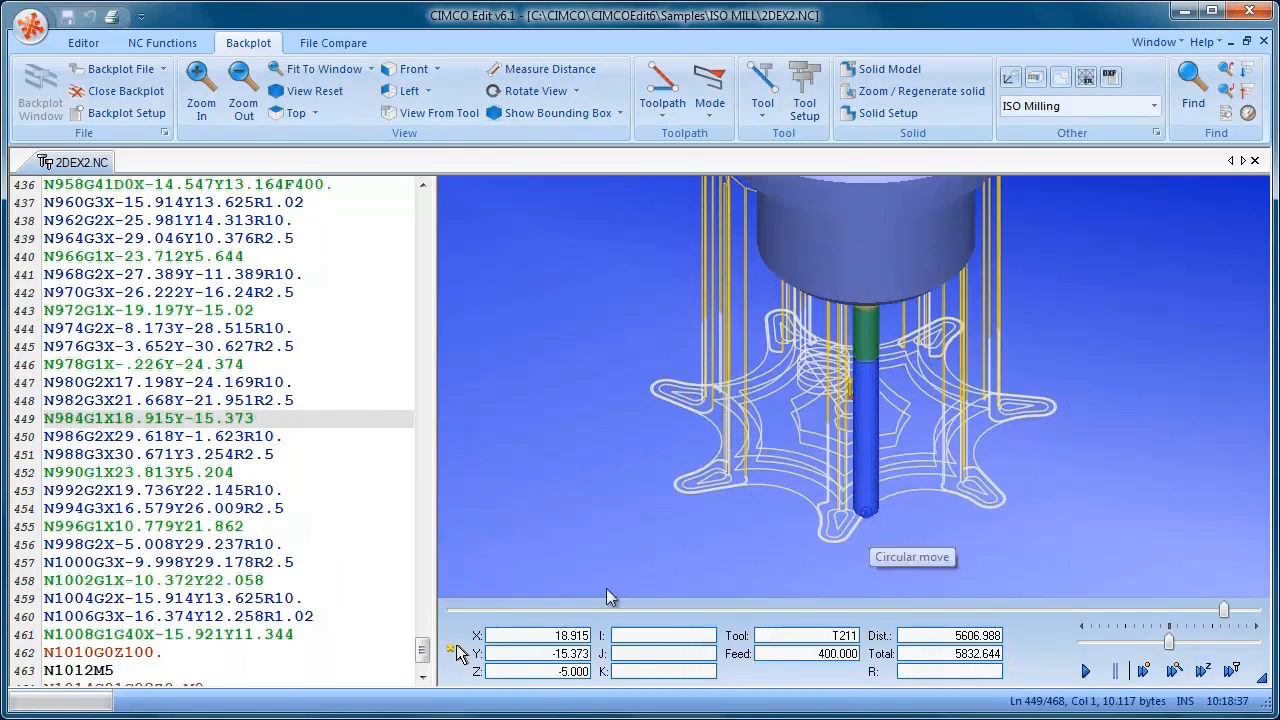
mouse_move(970, 500)
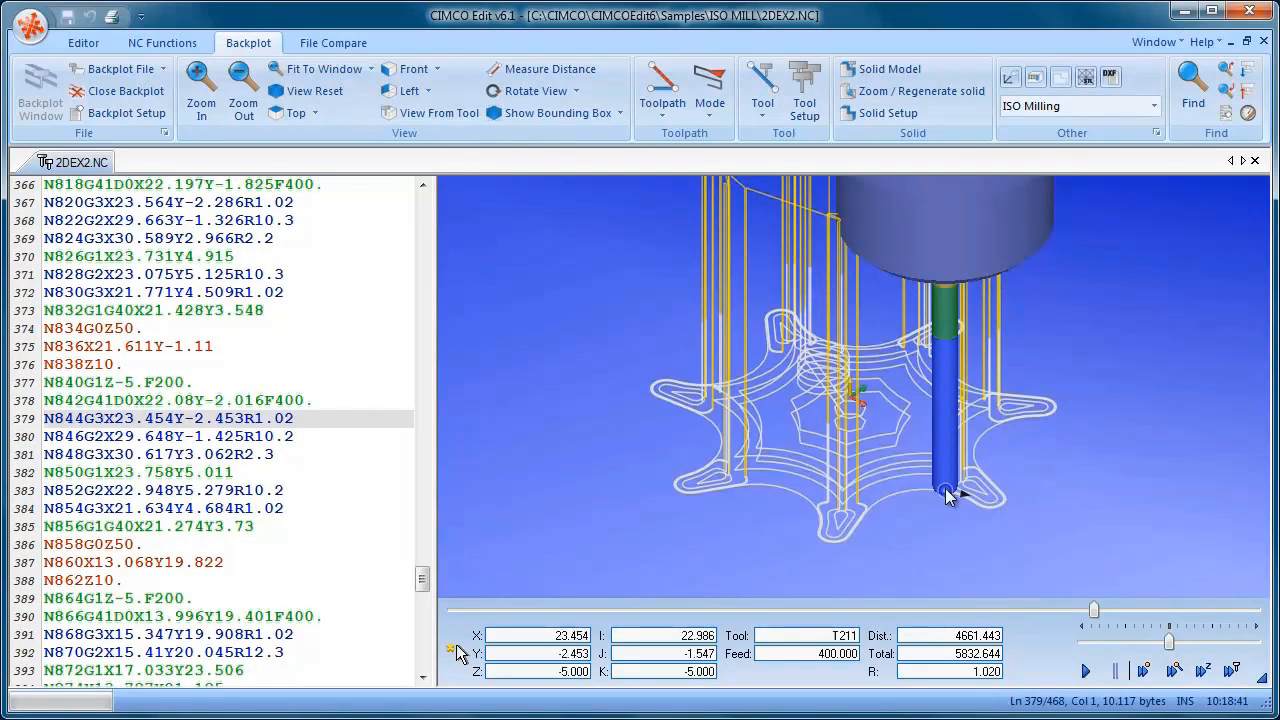
mouse_move(948, 500)
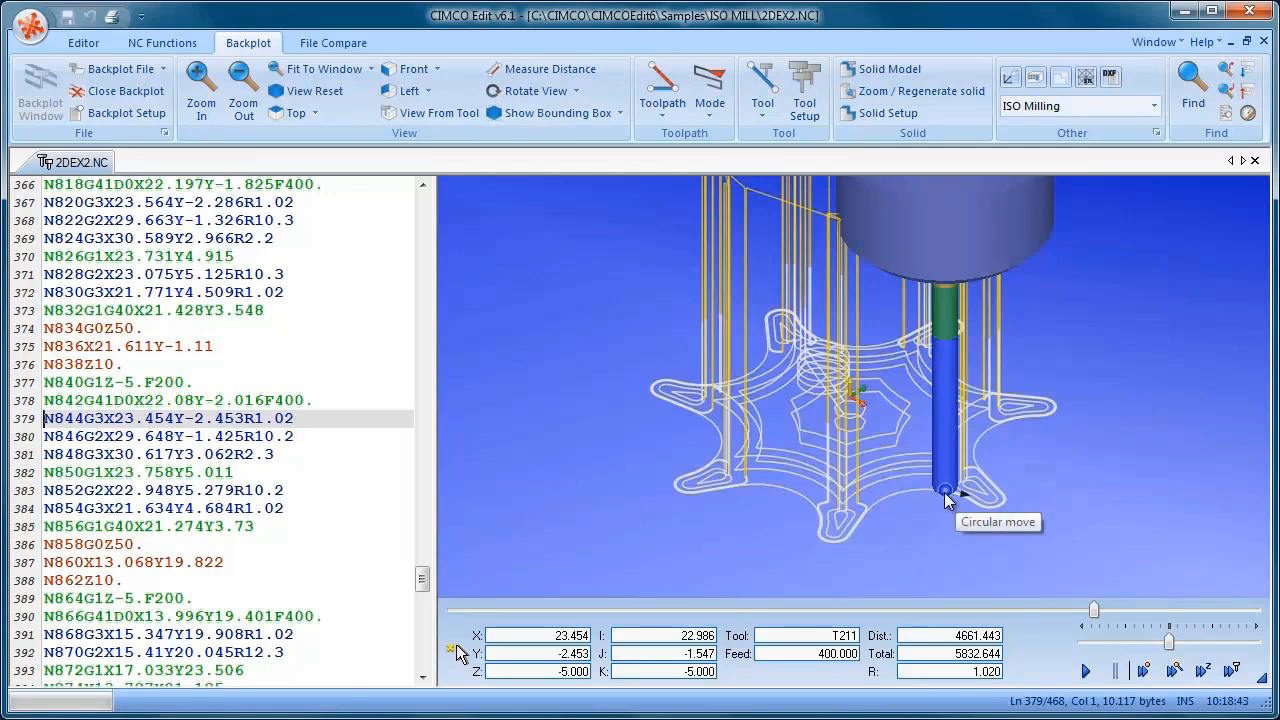
mouse_move(760, 500)
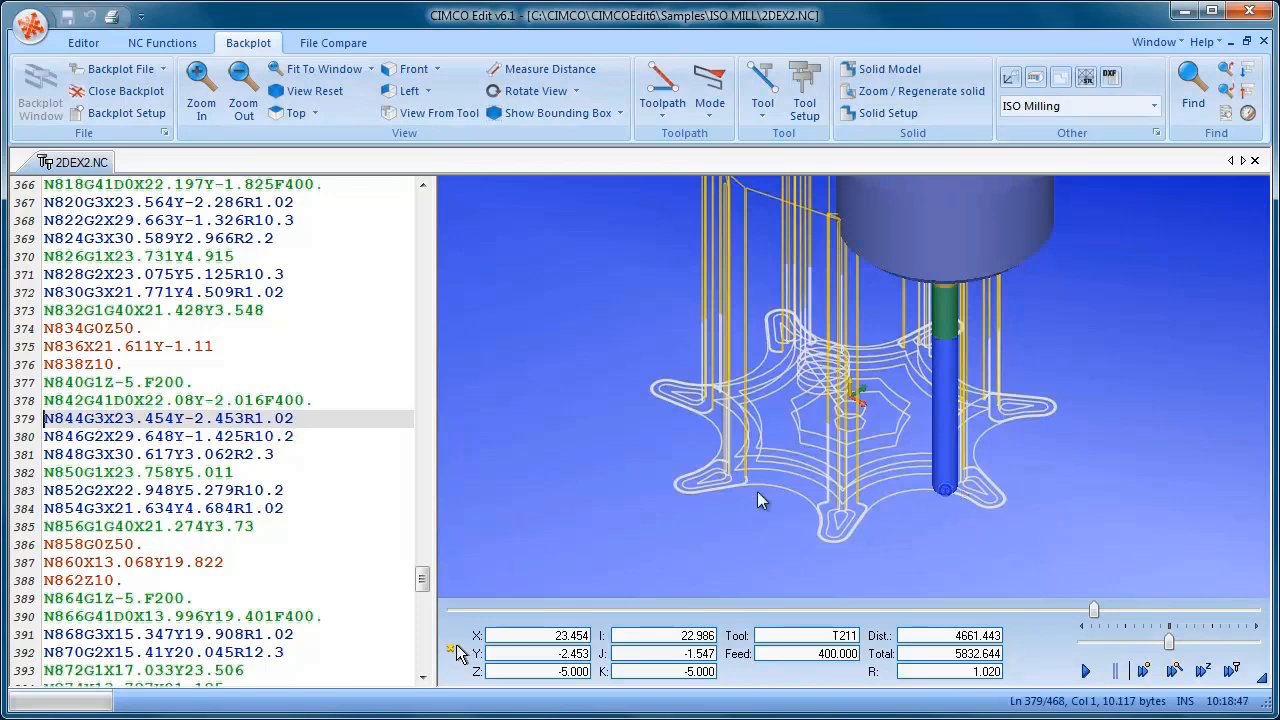
mouse_move(604, 310)
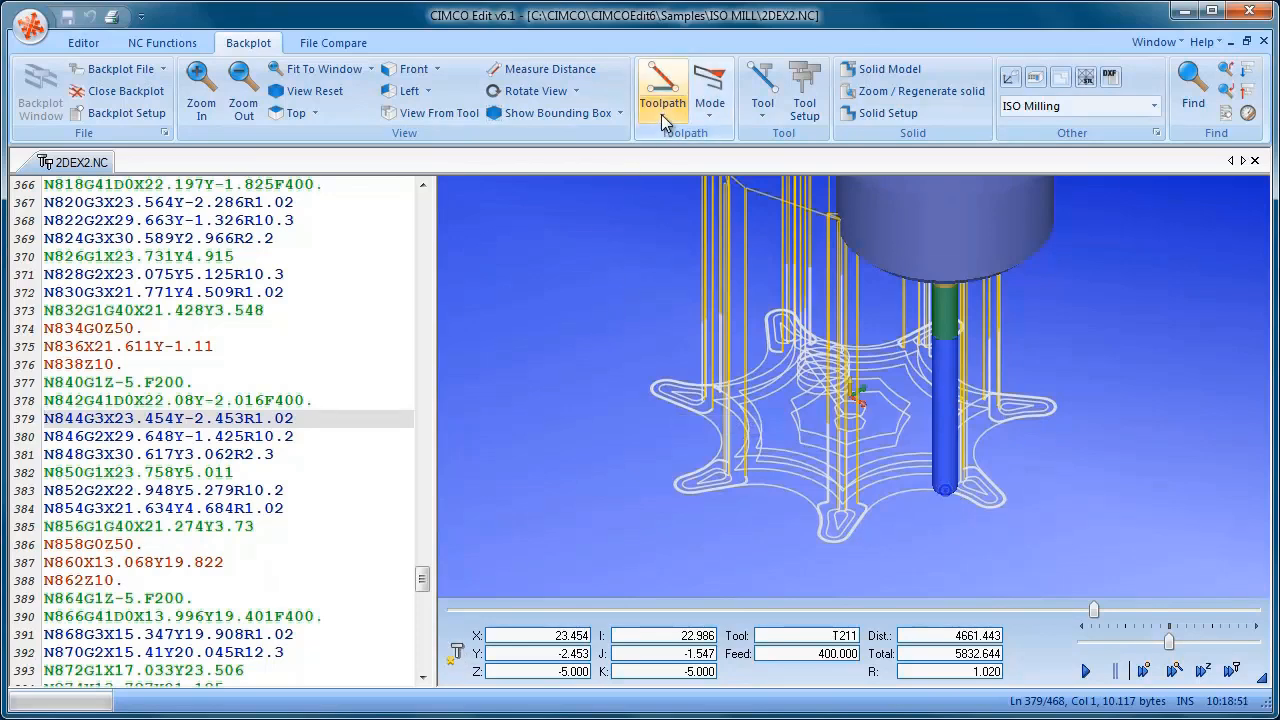
Hide rapid moves in the Toolpath options and highlight arcs in blue
left_click(662, 90)
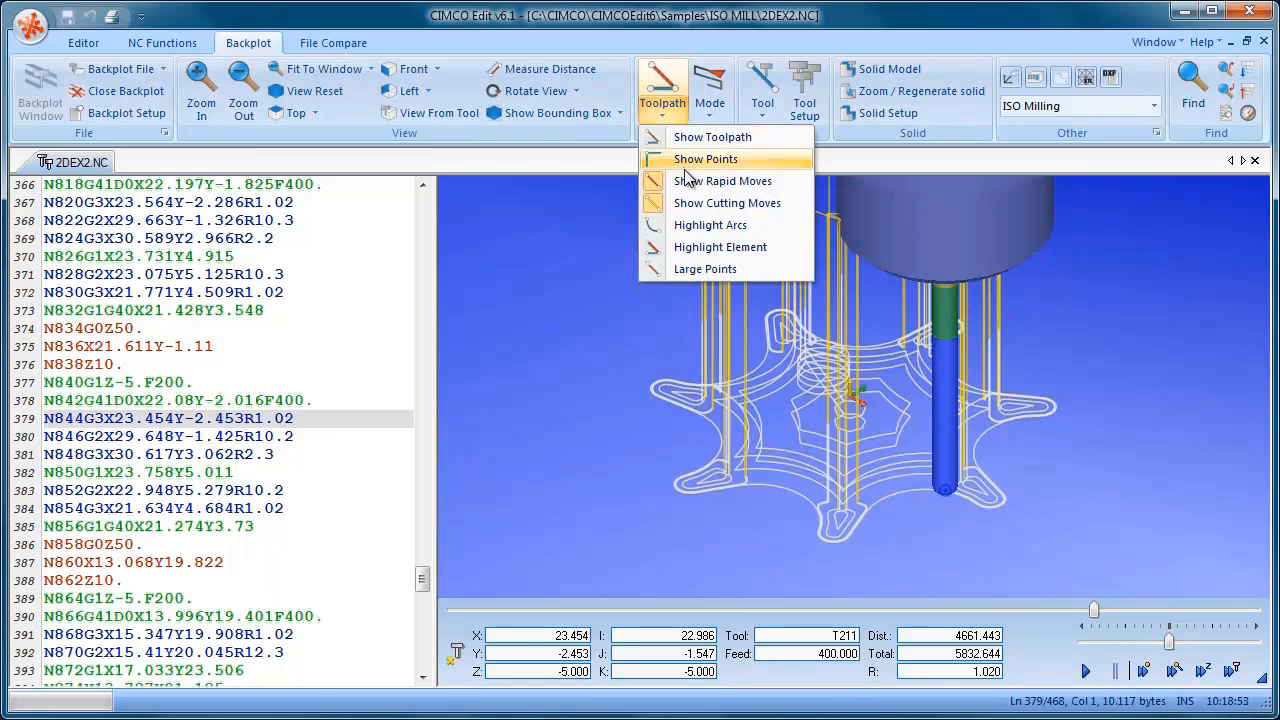
mouse_move(724, 180)
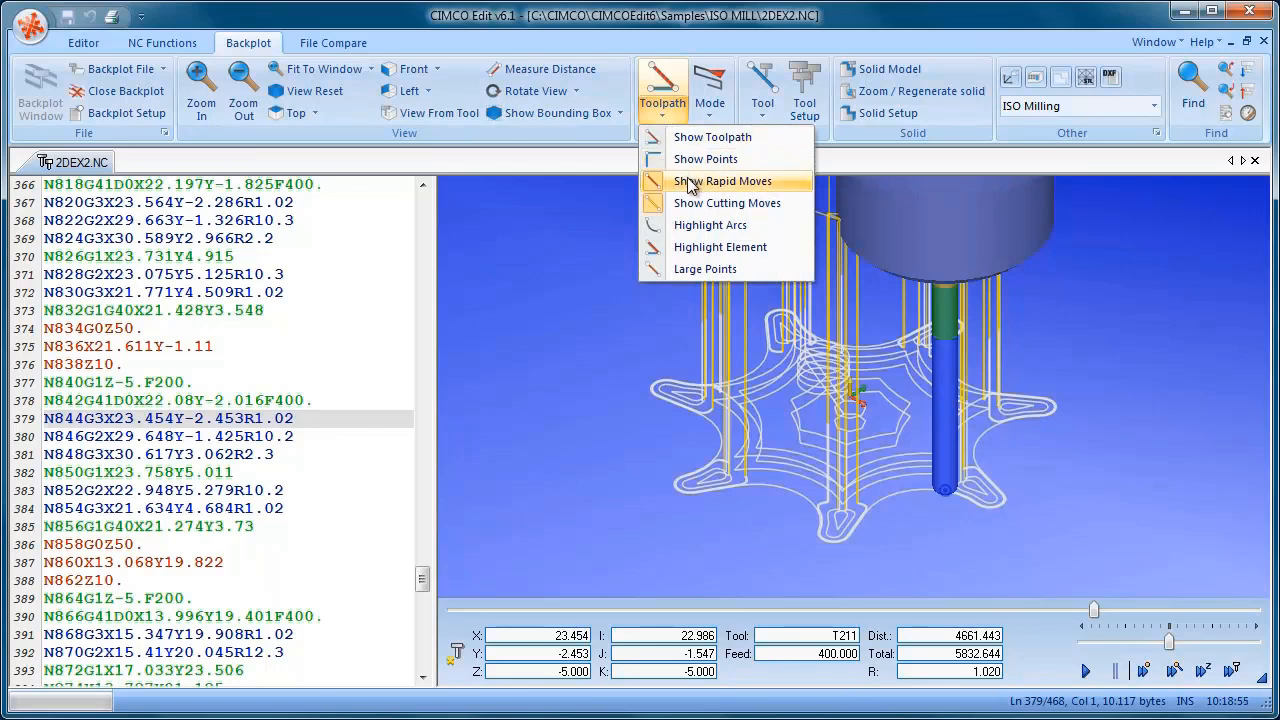
left_click(722, 180)
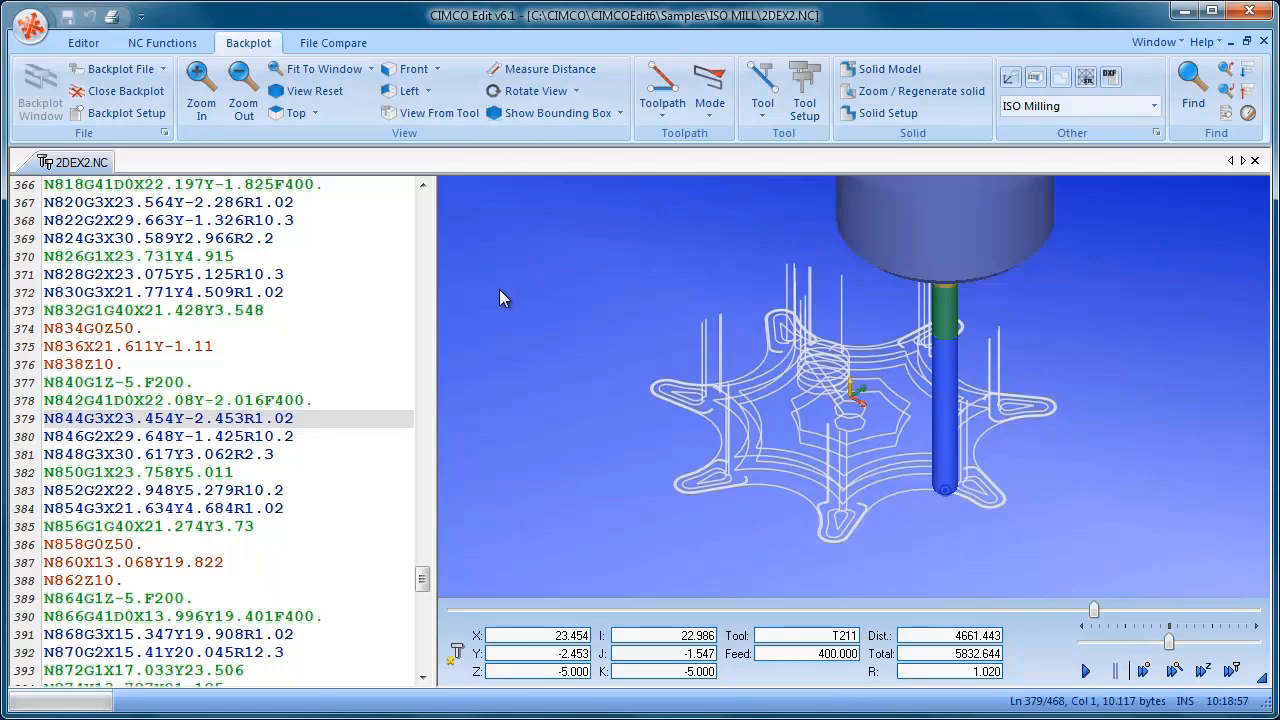
mouse_move(728, 278)
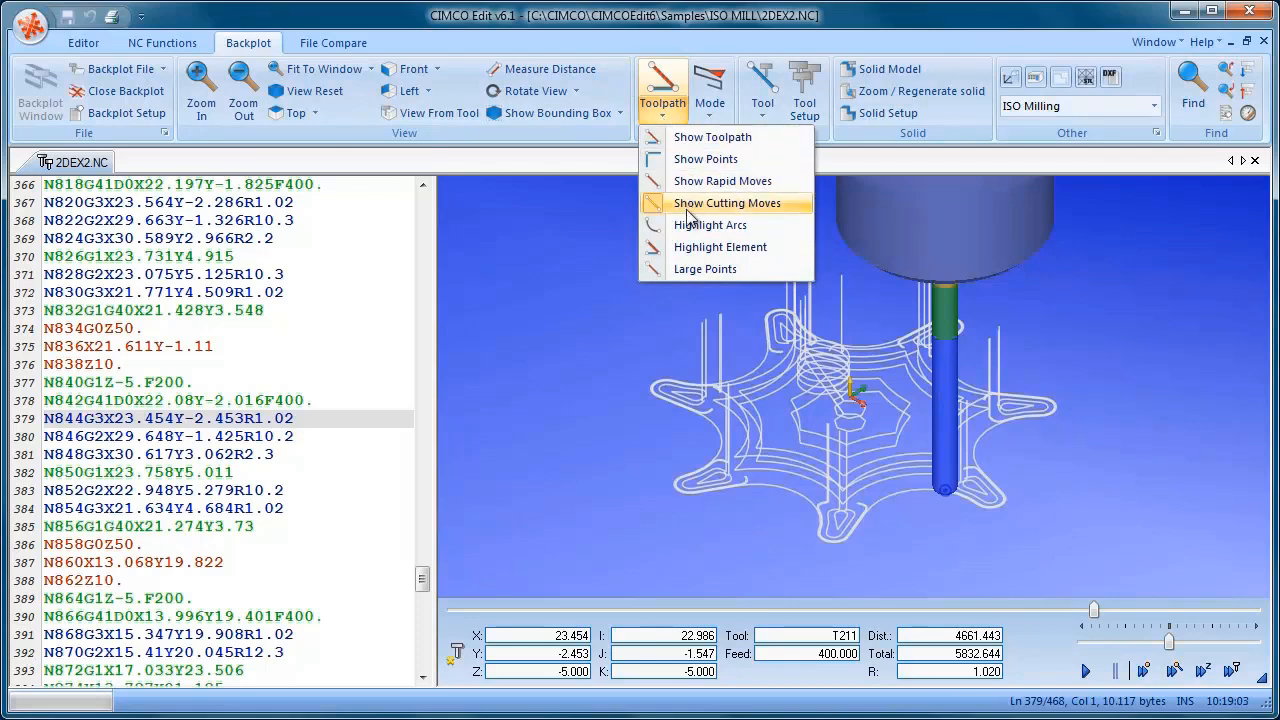
left_click(728, 202)
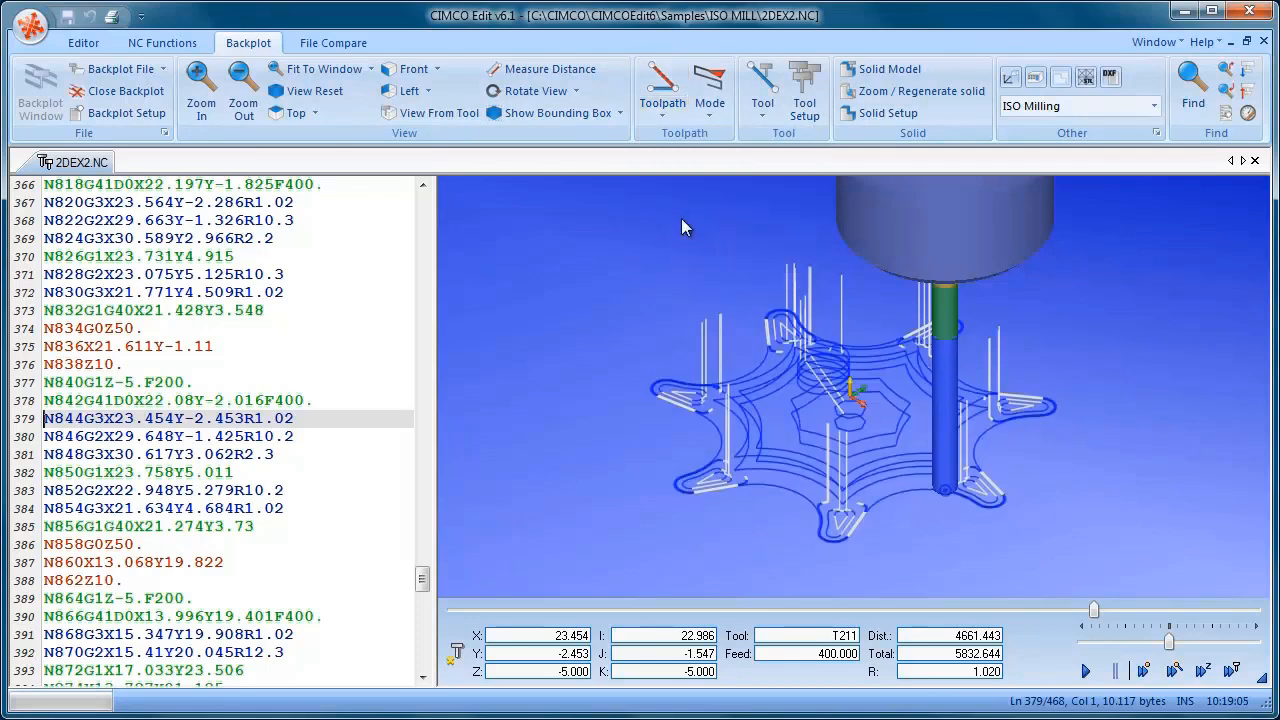
mouse_move(610, 488)
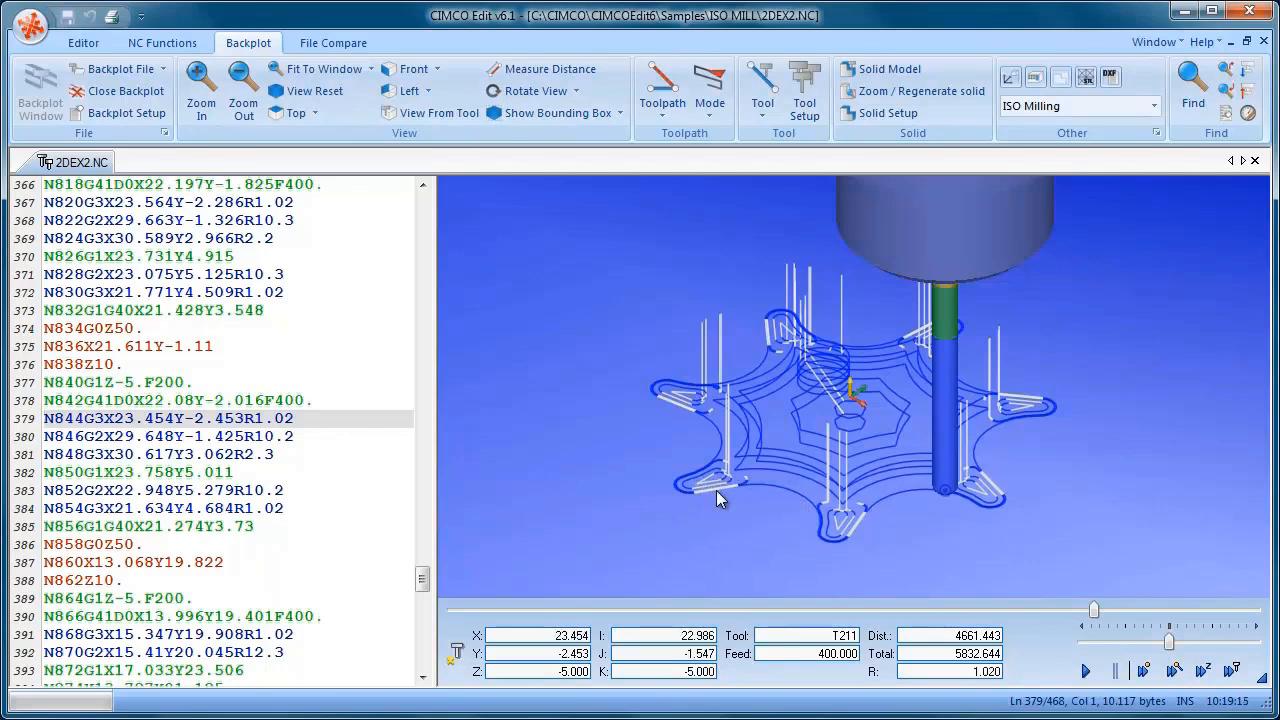
mouse_move(718, 468)
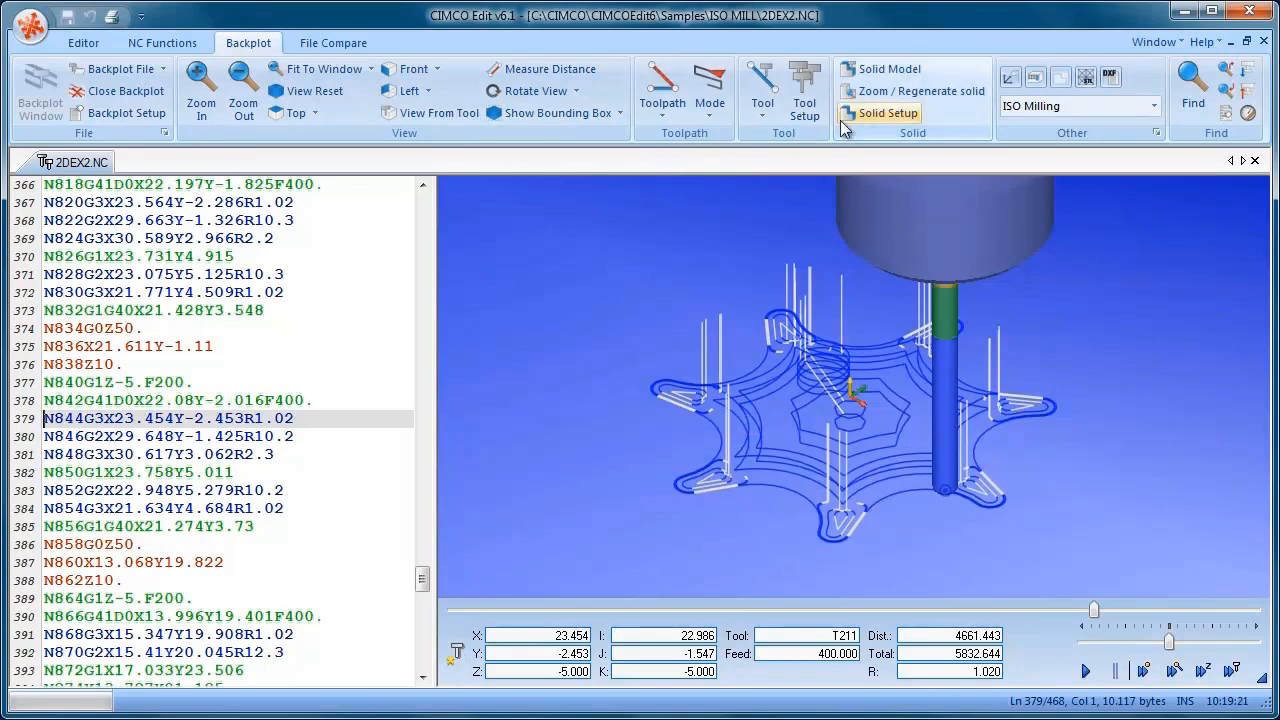
Confirm T211 and T215 as 4 mm bull end mills with 1 mm corner radius in Solid Setup
left_click(884, 112)
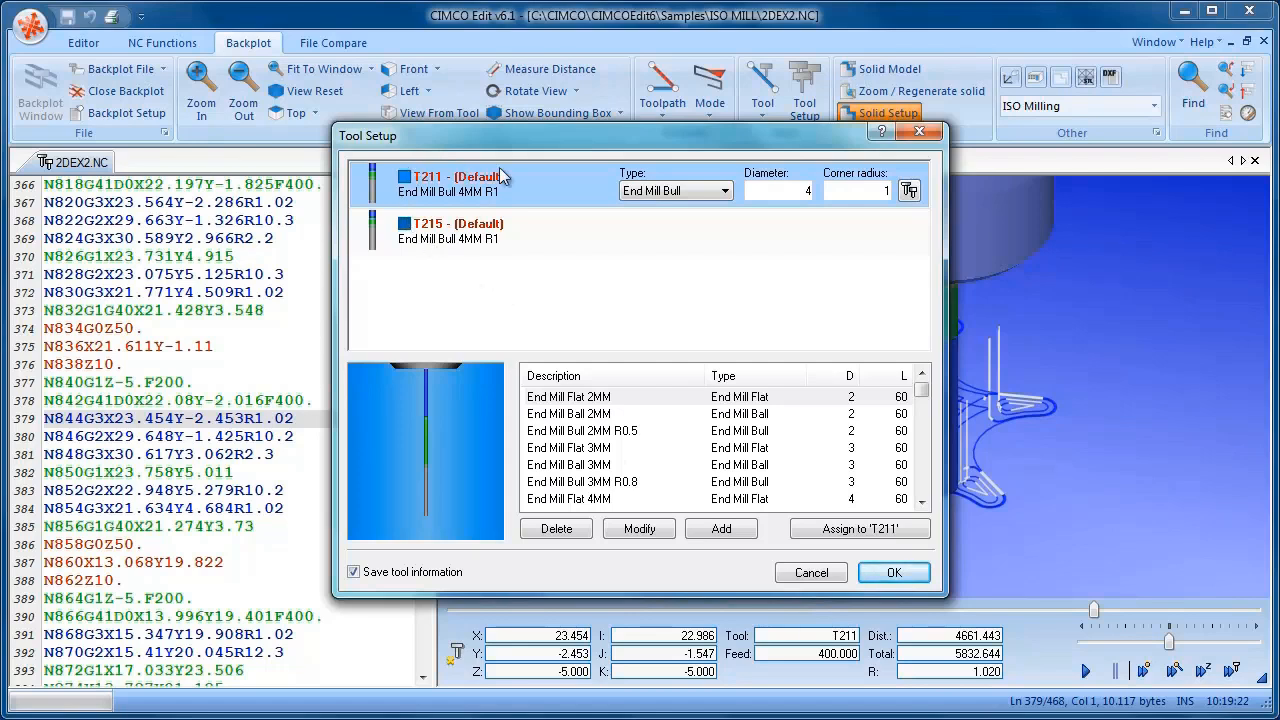
mouse_move(464, 272)
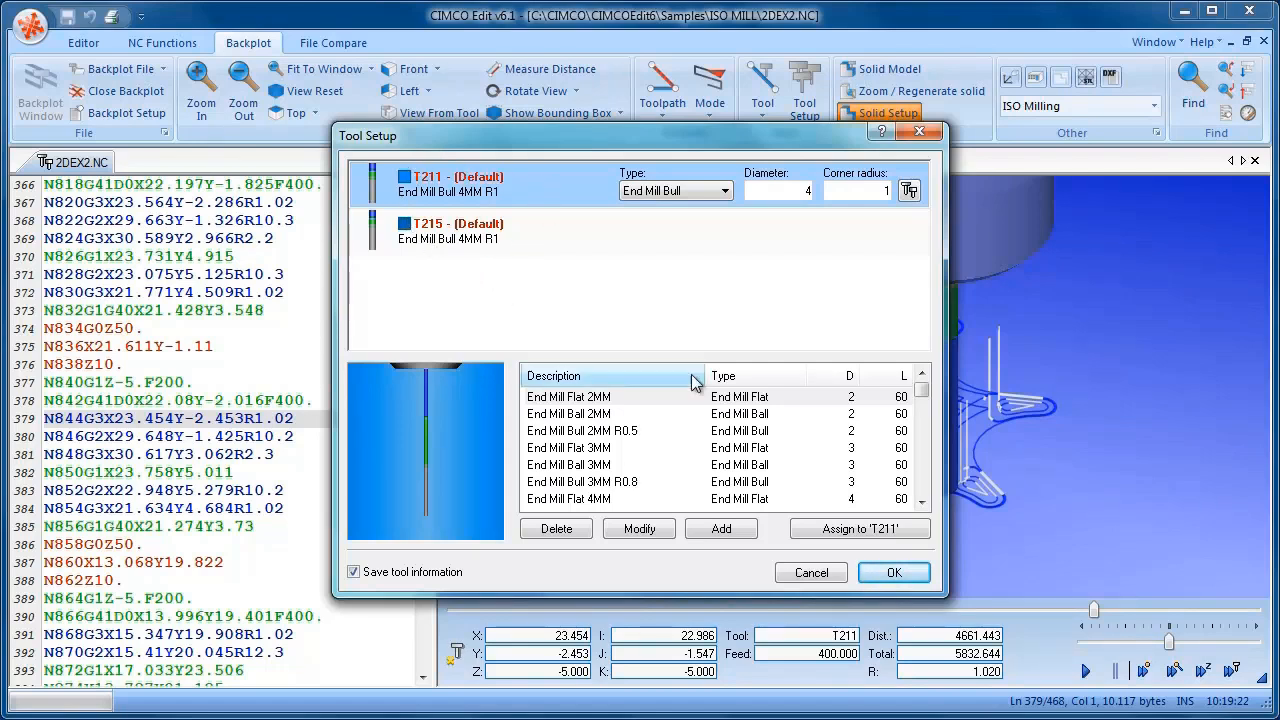
left_click(892, 572)
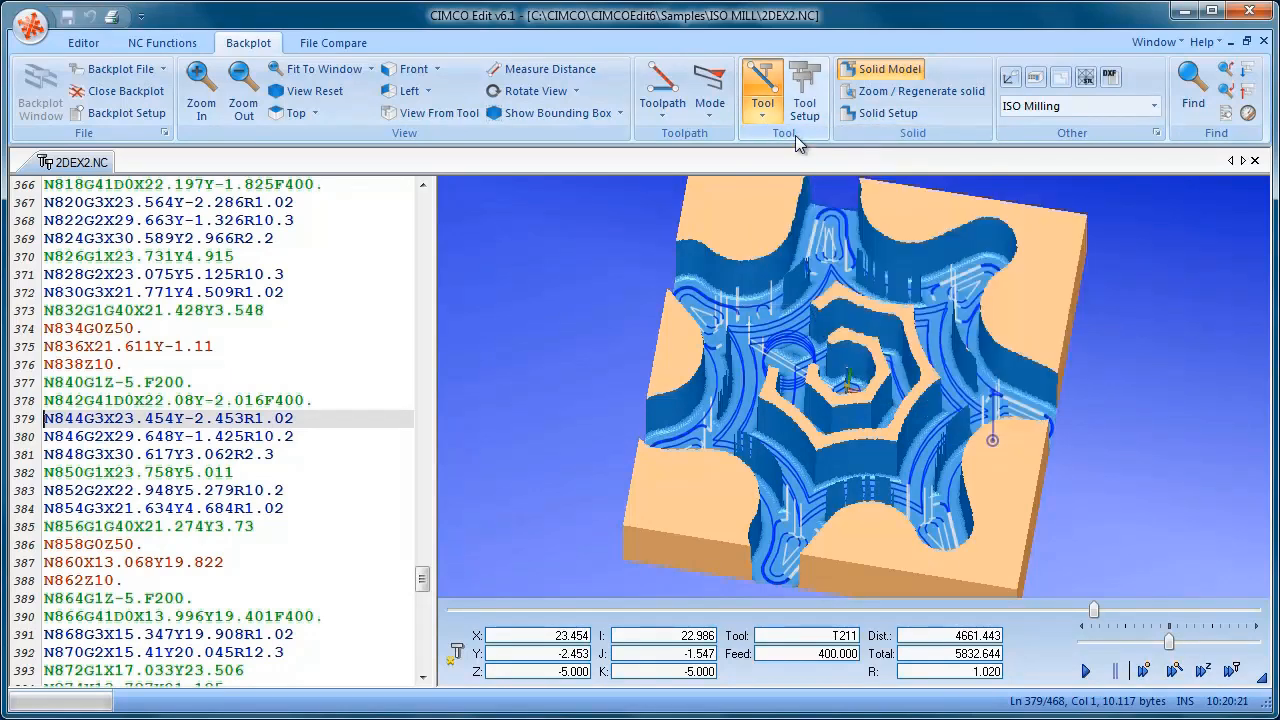
mouse_move(530, 360)
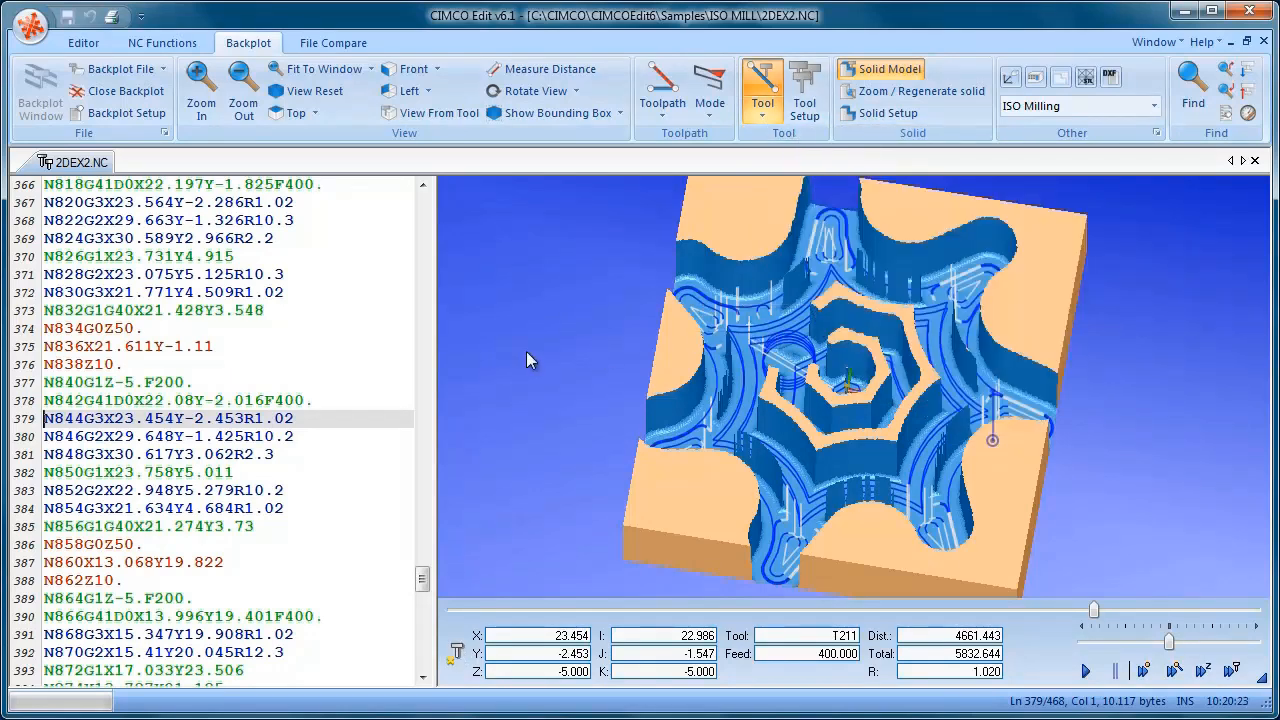